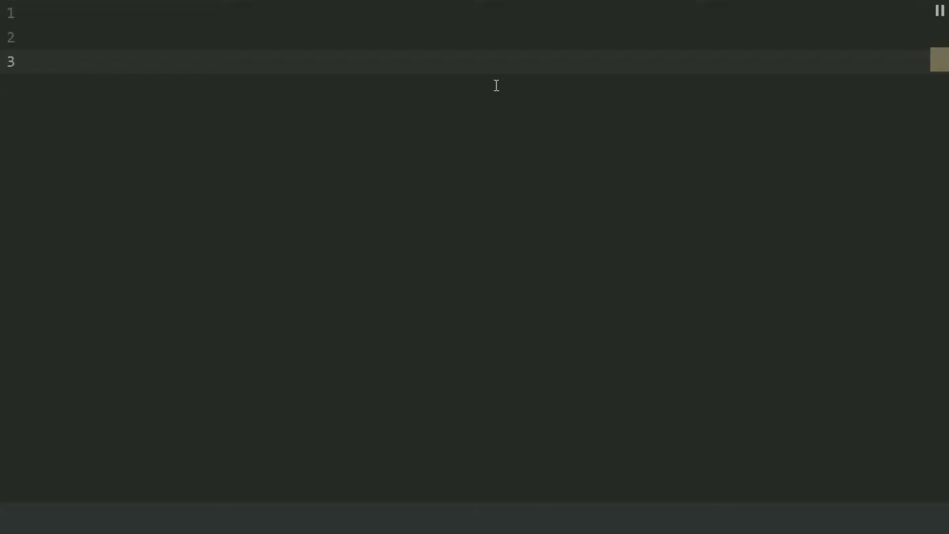
- Add year = int(input("Enter the year: ")) to read the year as an integer
text(year)
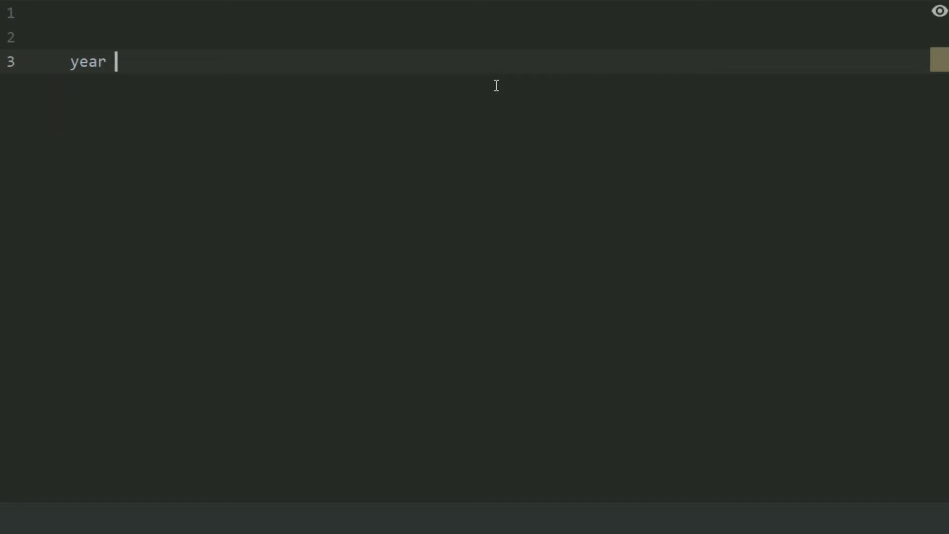
text(=)
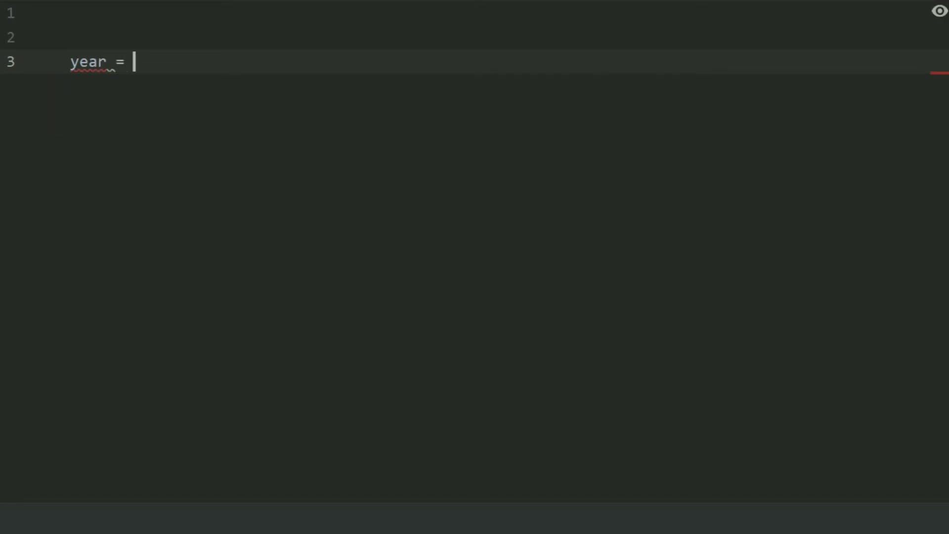
text(int(input("Enter)
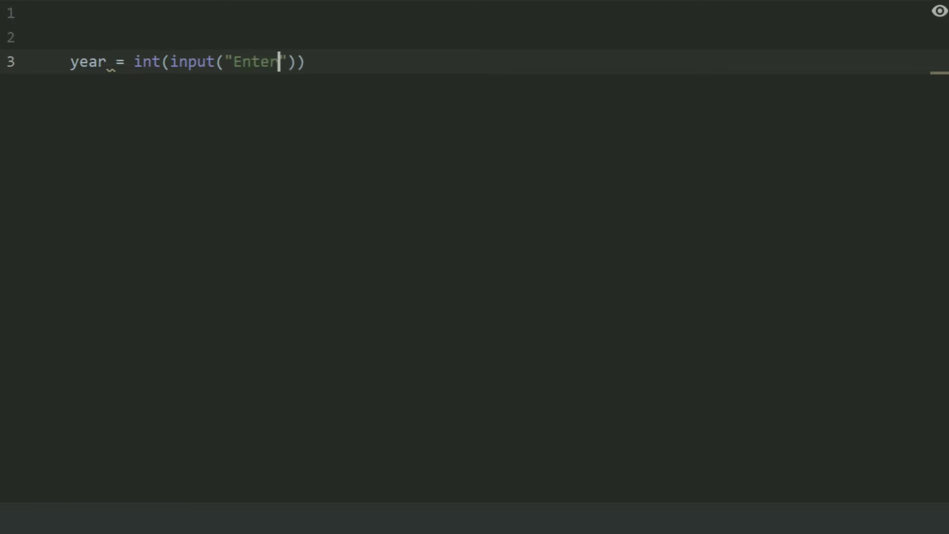
text(the year:)
text(i)
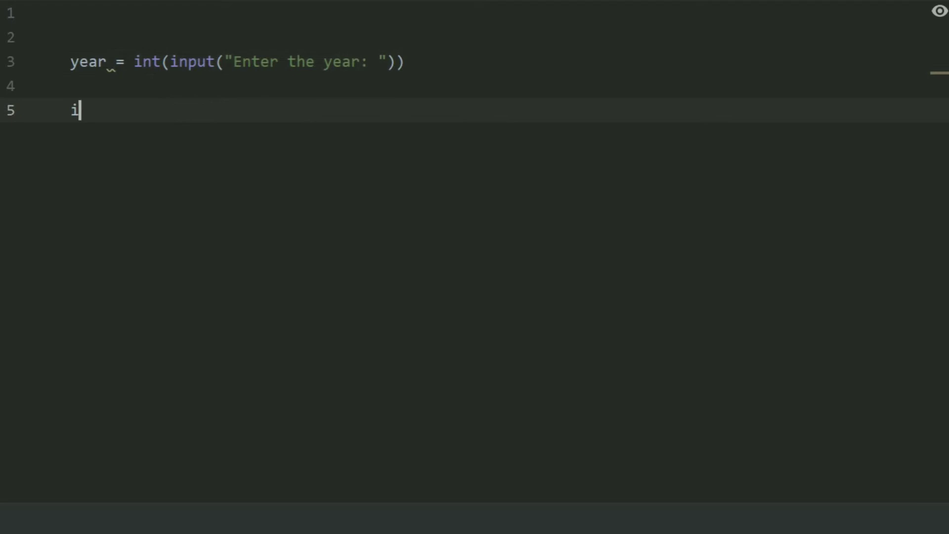
- Write the first half of the condition: if (year % 100 == 0 and year % 400 == 0)
text(f year)
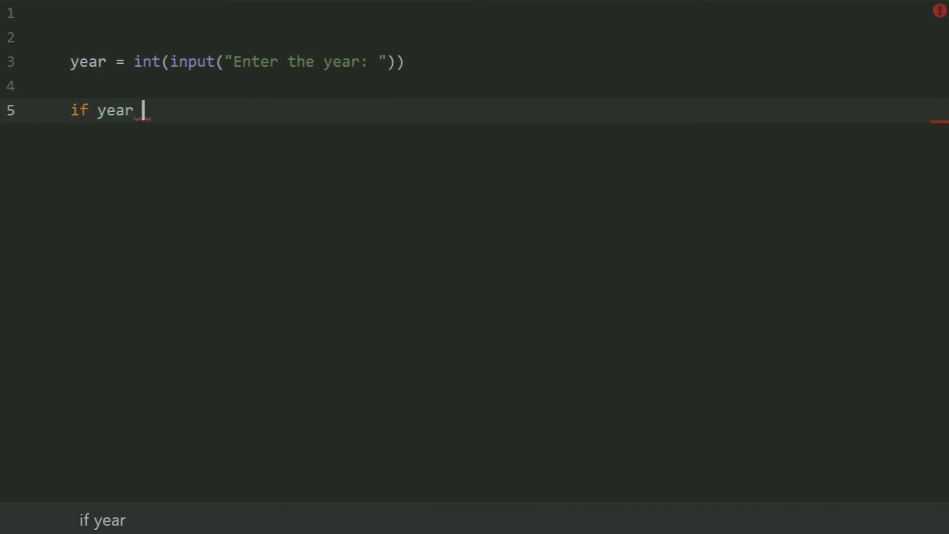
text(% 100)
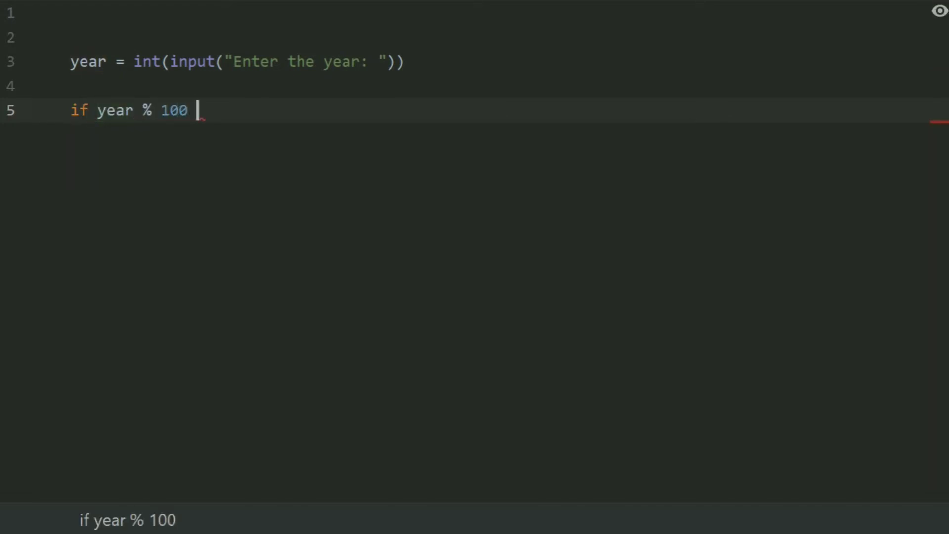
text(=)
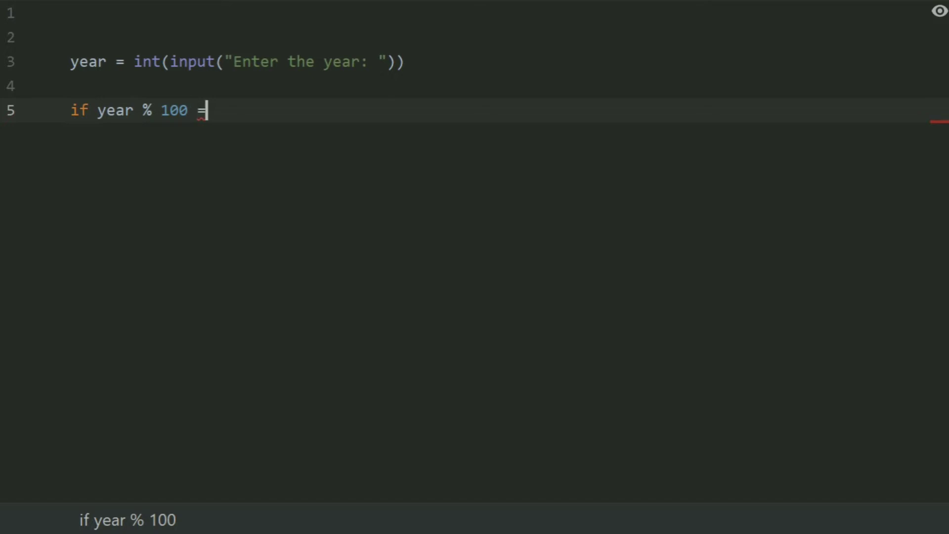
text(= 0)
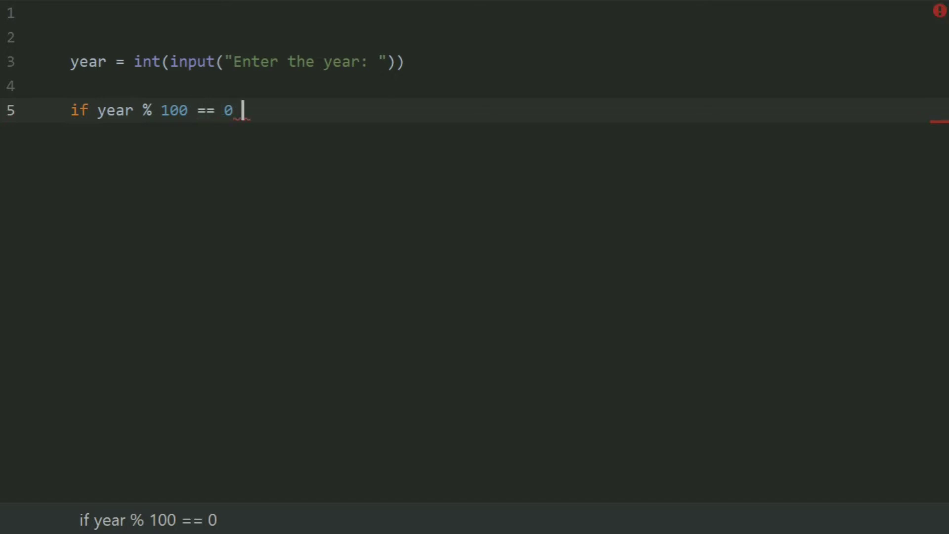
text(and year %)
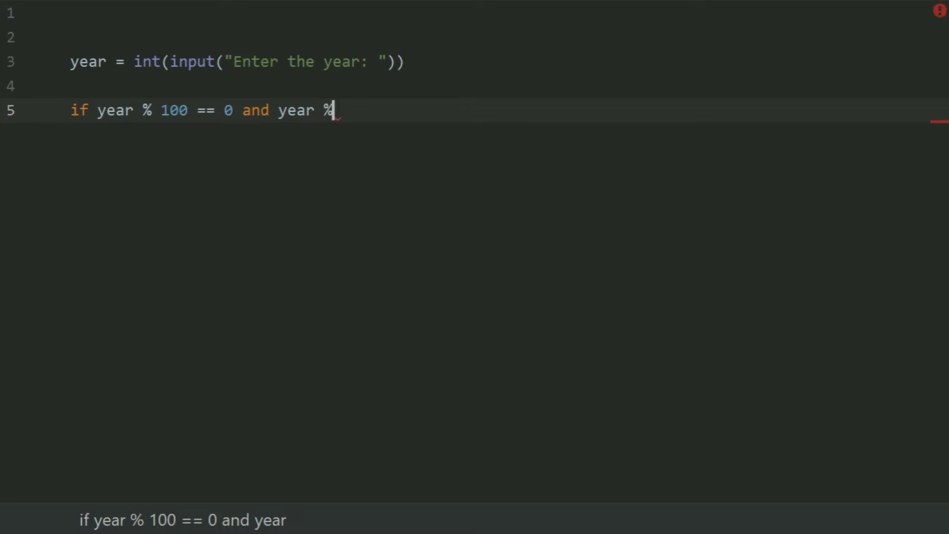
text(400 ==)
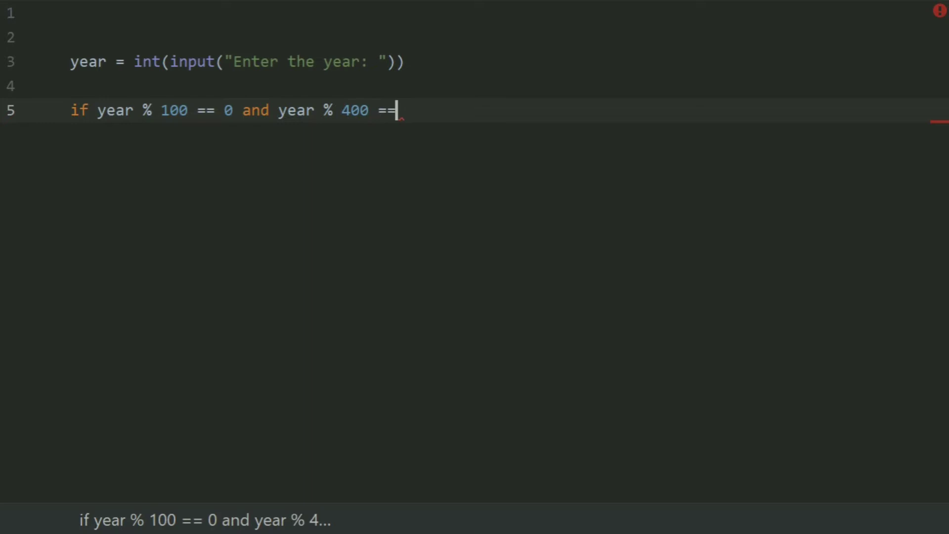
text(0))
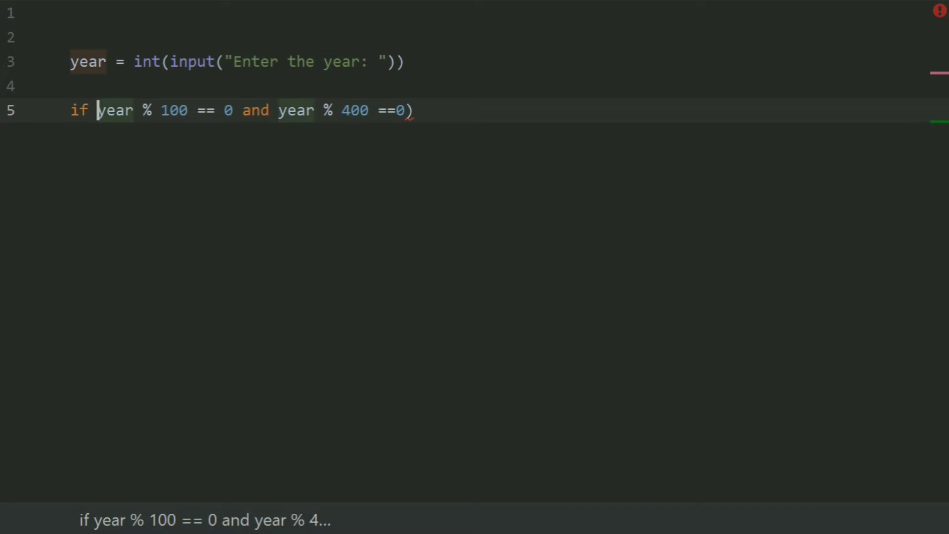
text(()
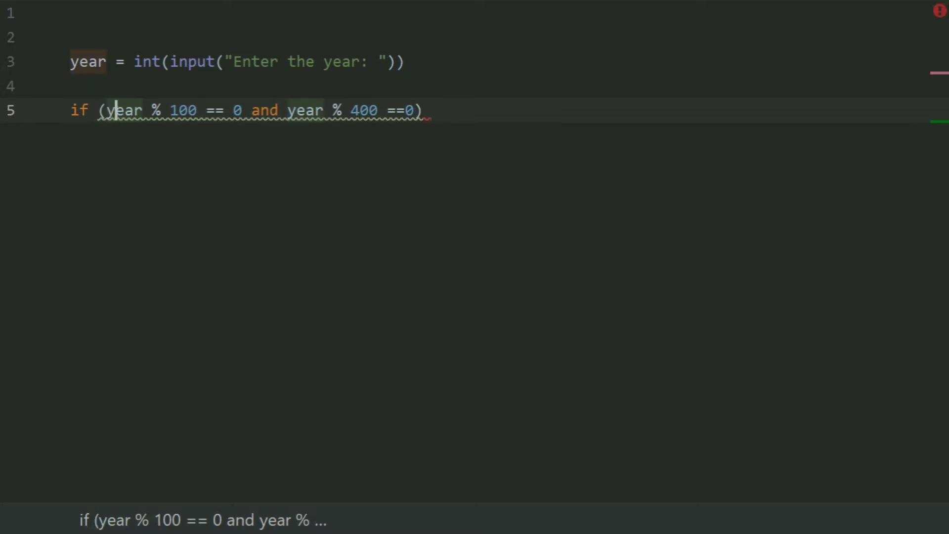
- Complete the condition with or year % 4 == 0: and begin a print call beneath it
click(422, 110)
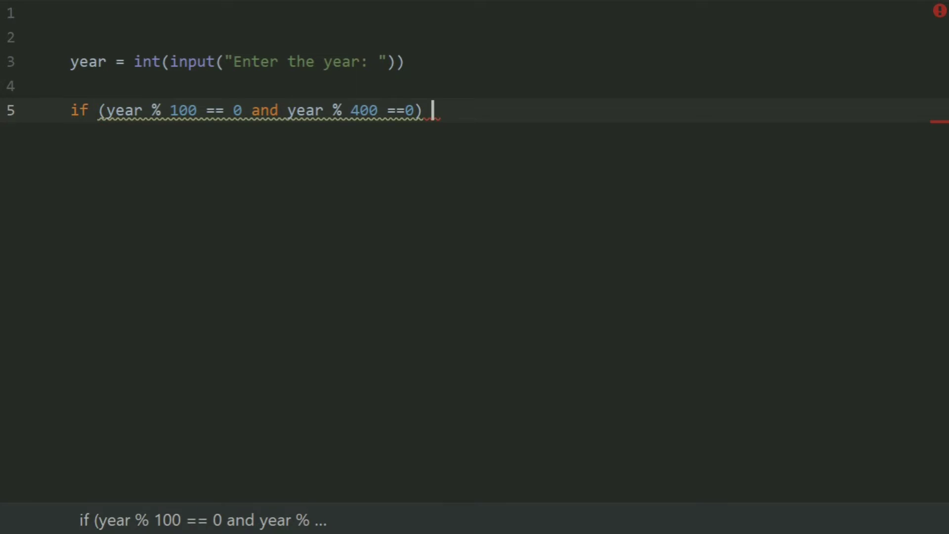
text(or year)
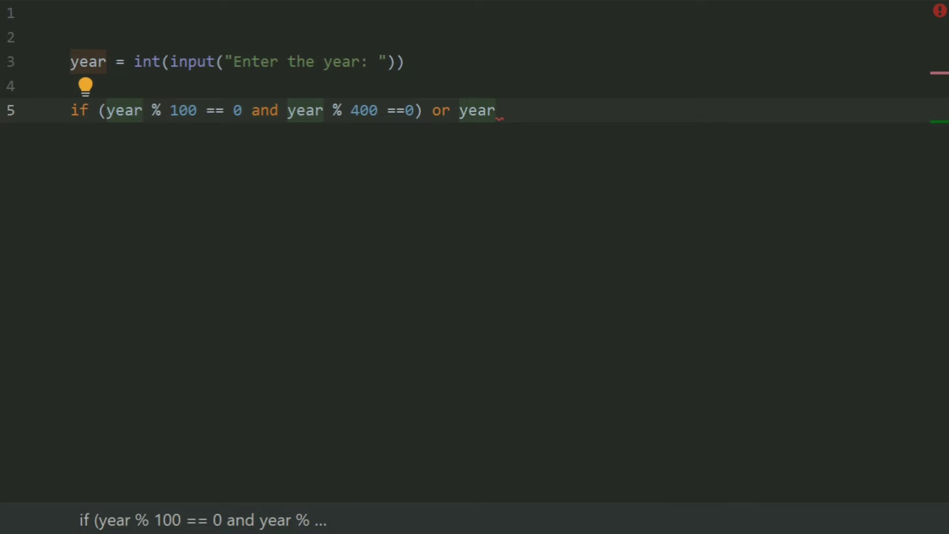
text(%)
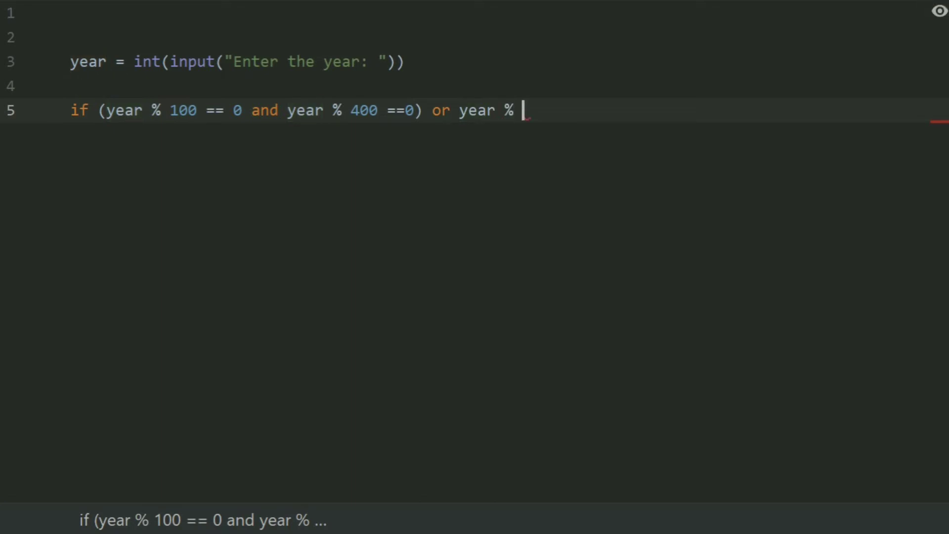
text(4++)
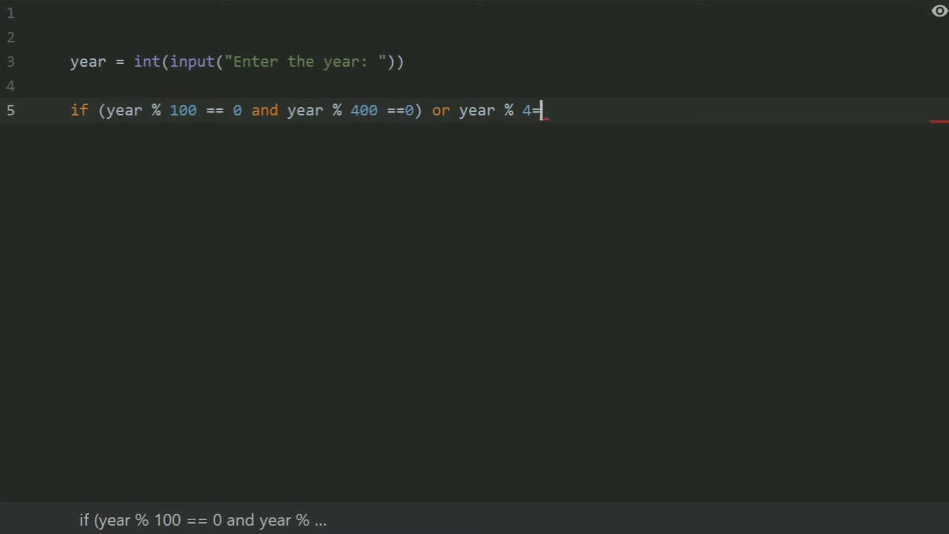
text(= 0:)
text(print(")
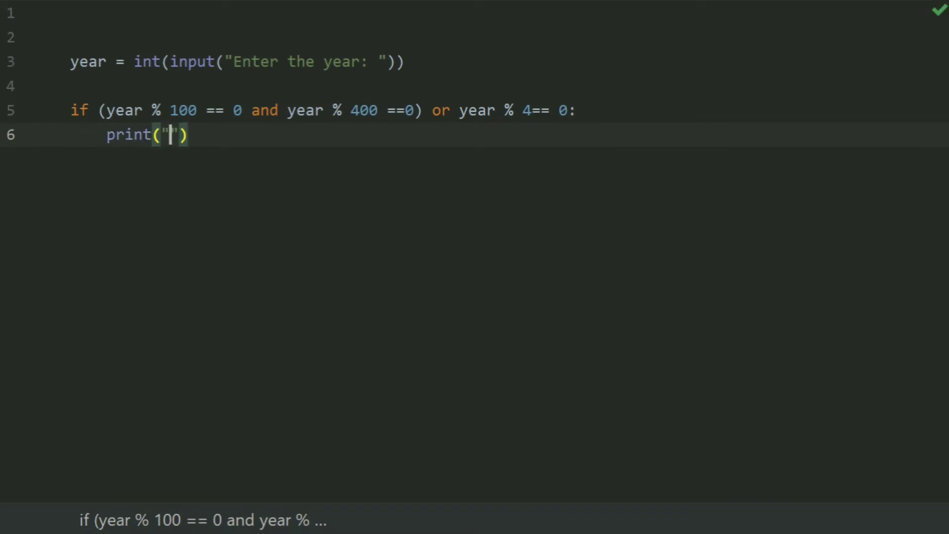
- Complete print("In", year, "February has 29 days") and start the else branch
text(In)
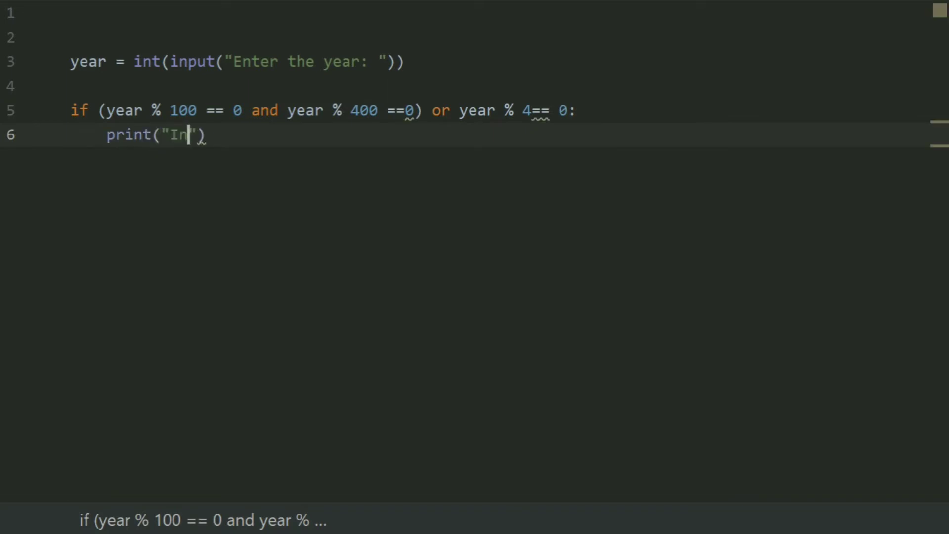
text(,)
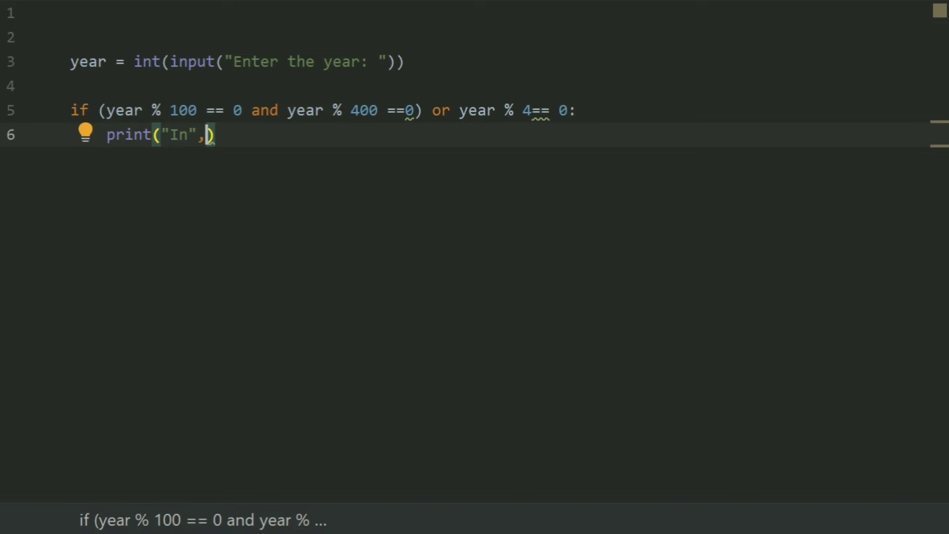
text(year)
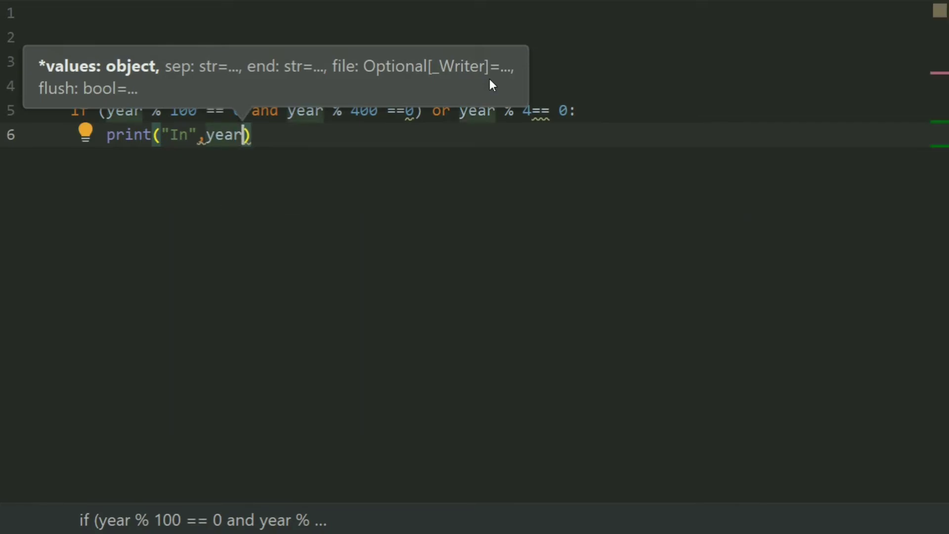
text(,)
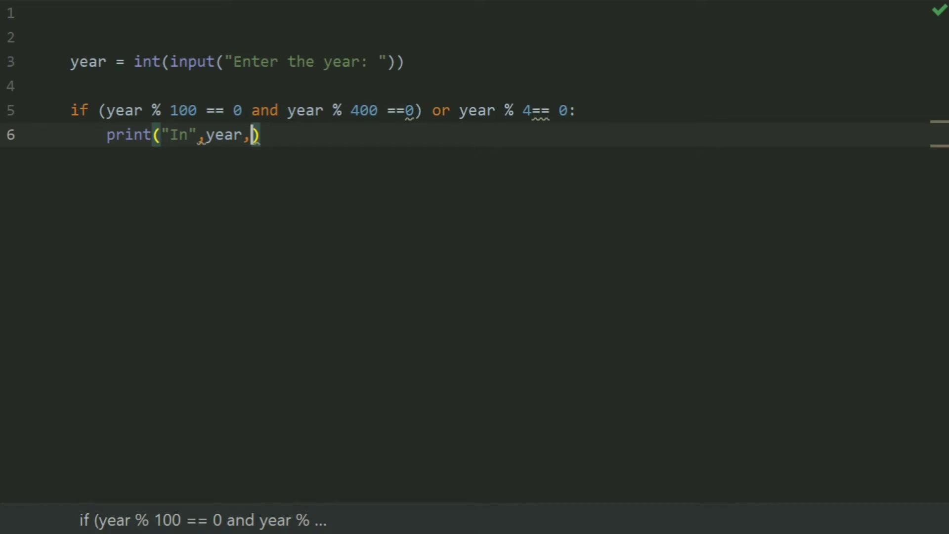
text("Feb")
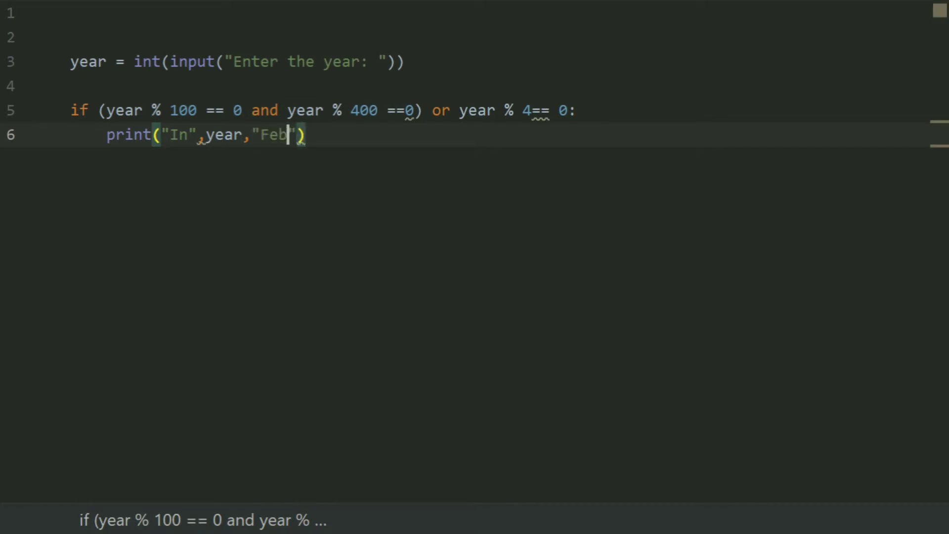
text(r)
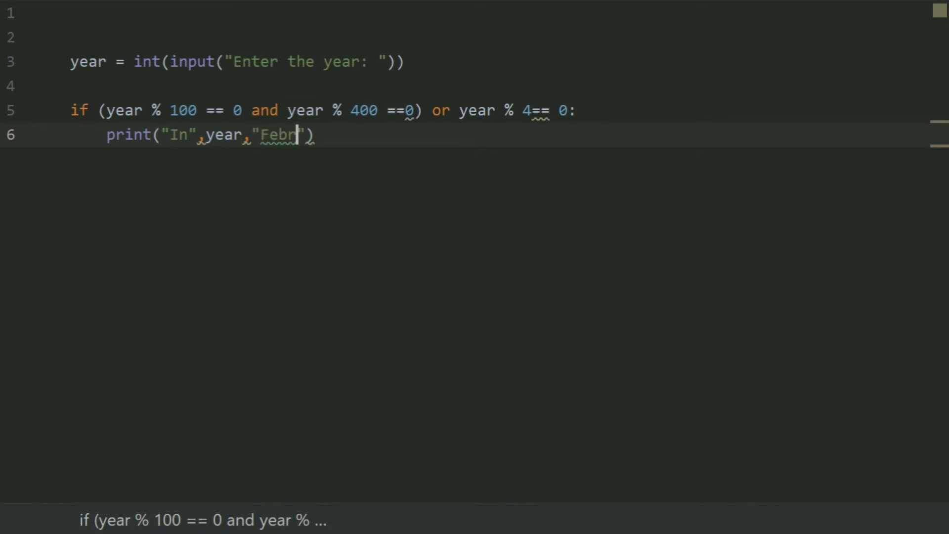
text(uary has)
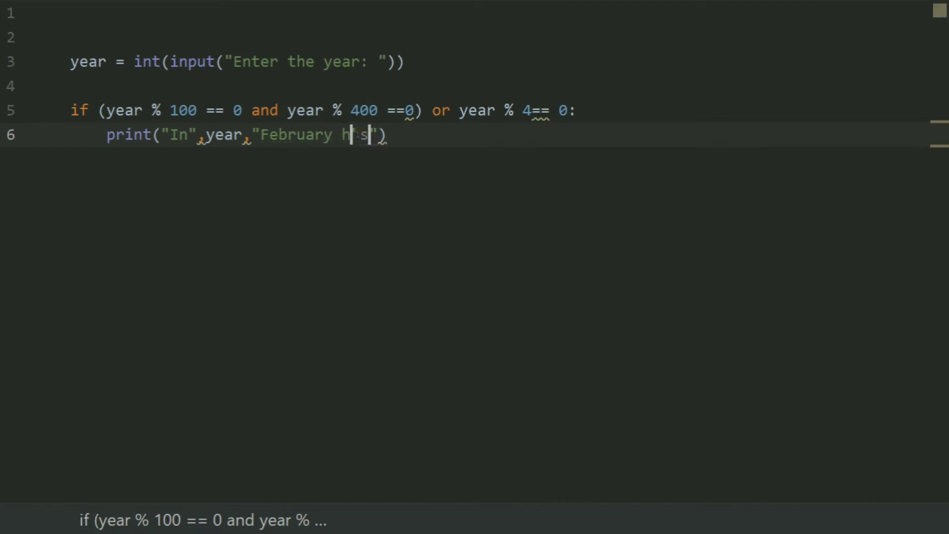
text(as 29 days)
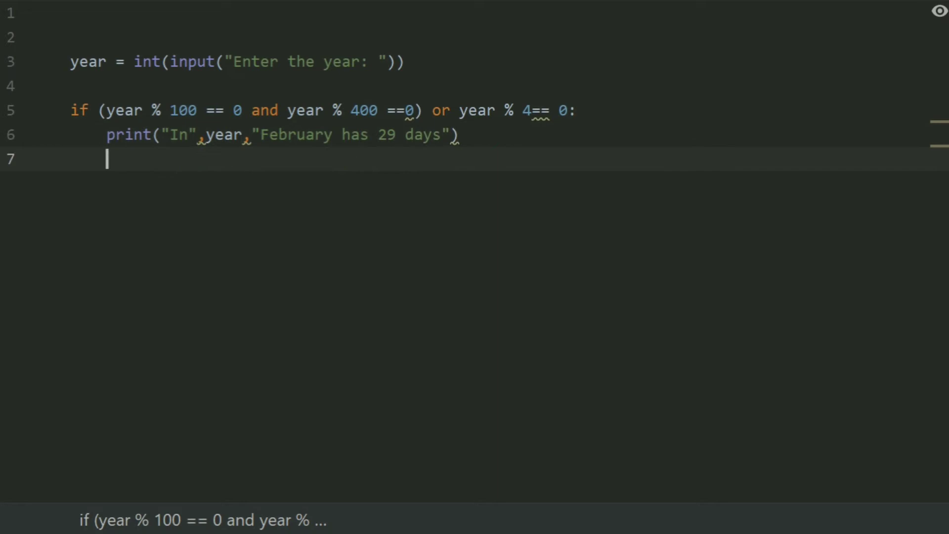
text(else:)
text(print(")
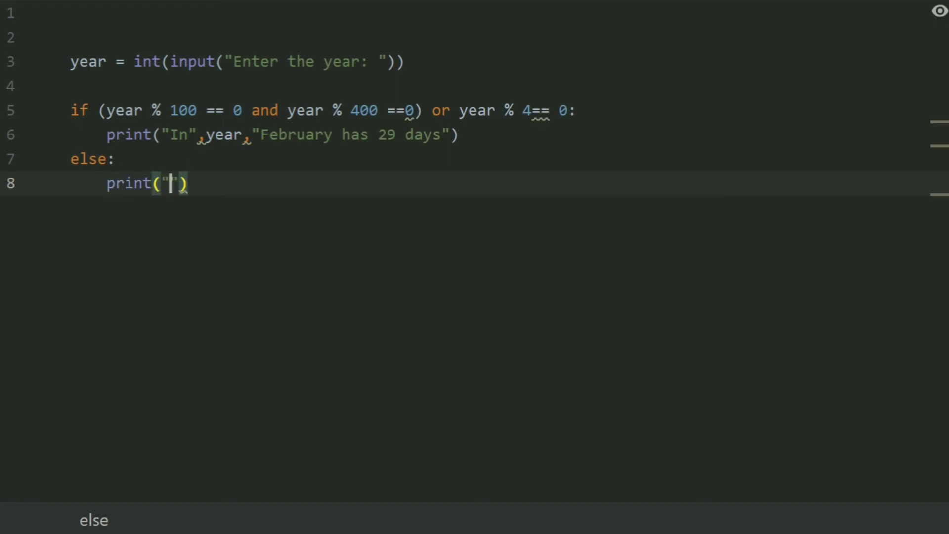
- In the else branch write print("In", year, "February has 28 days")
text(In)
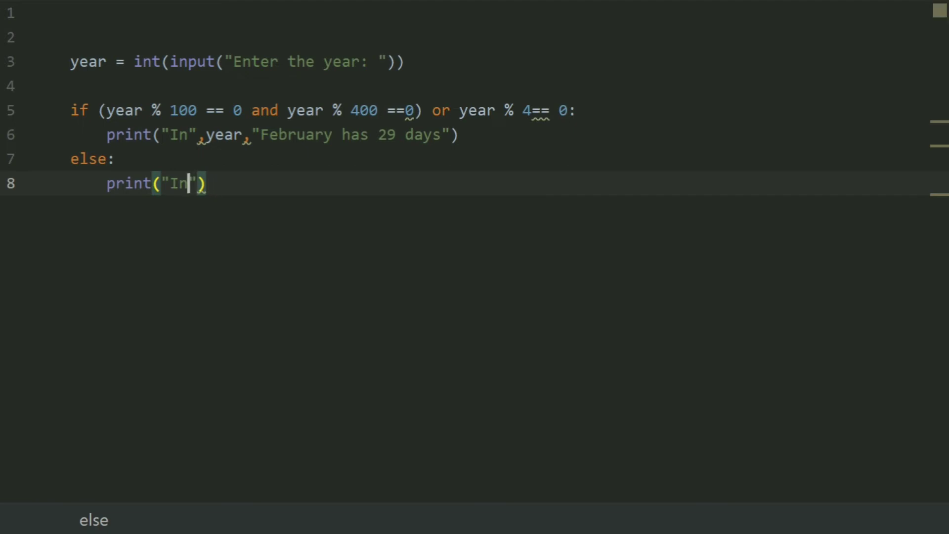
text(,)
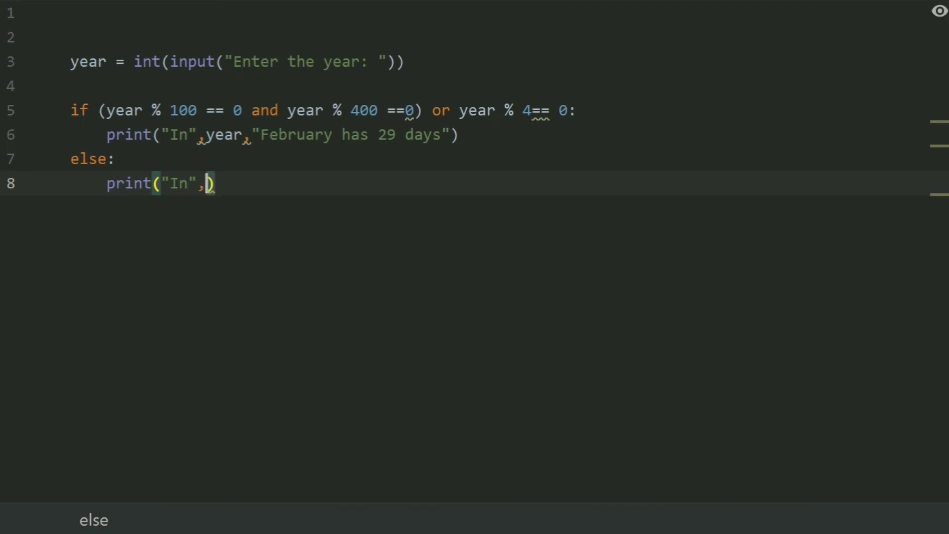
text(year)
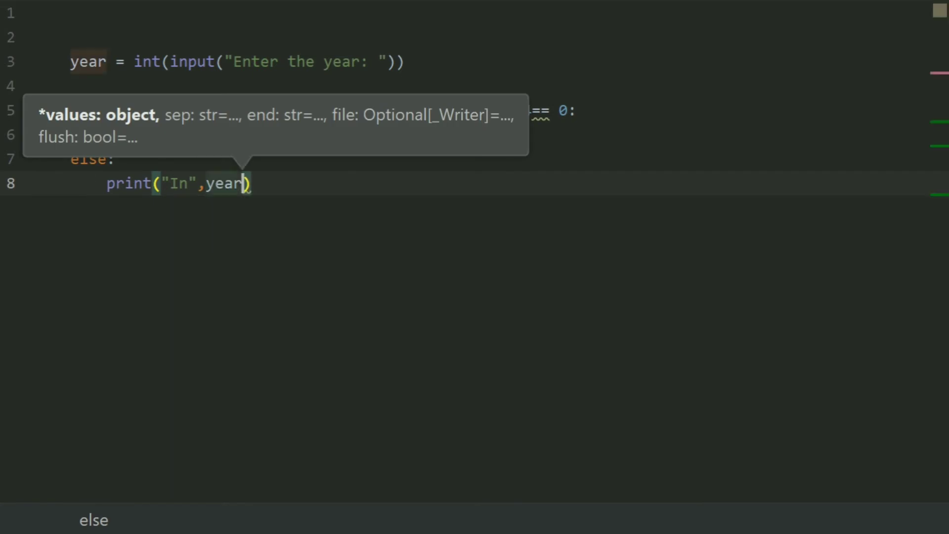
text(,)
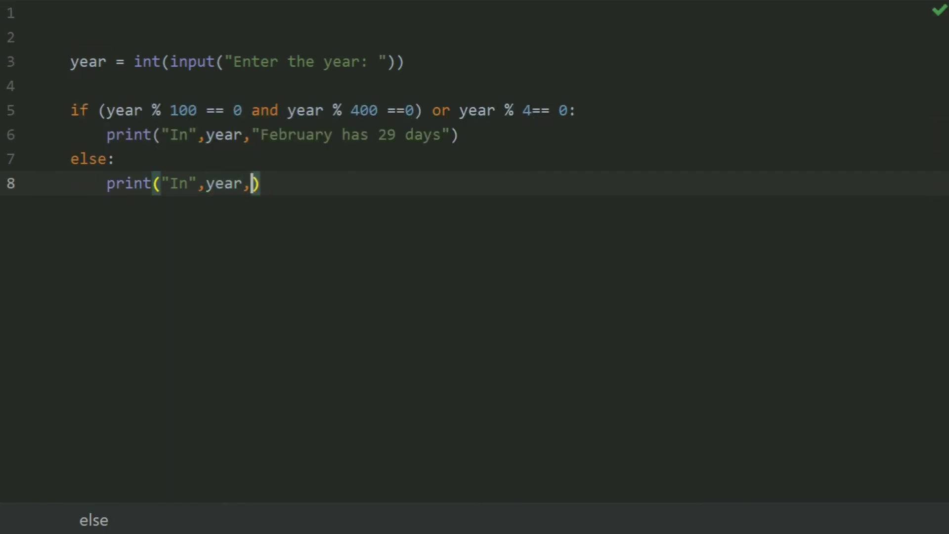
text("Fe)
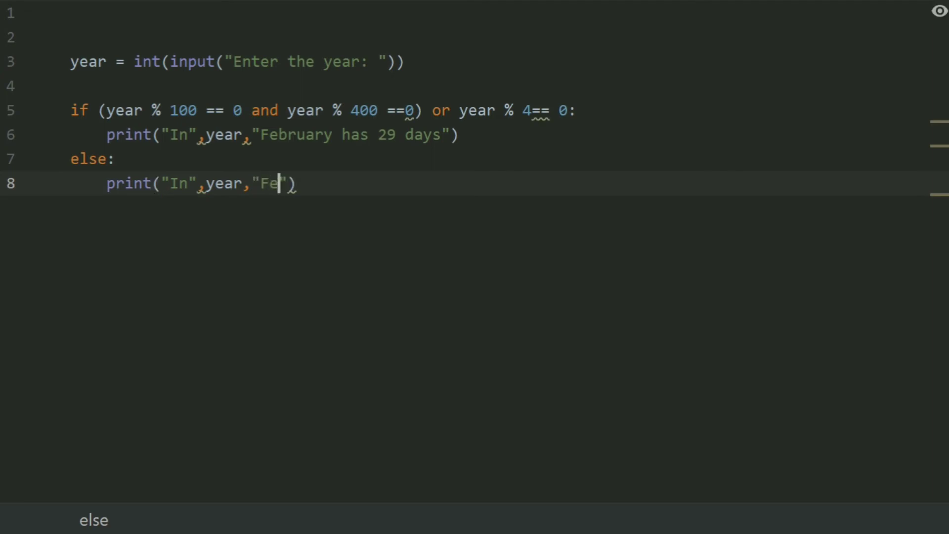
text(brua)
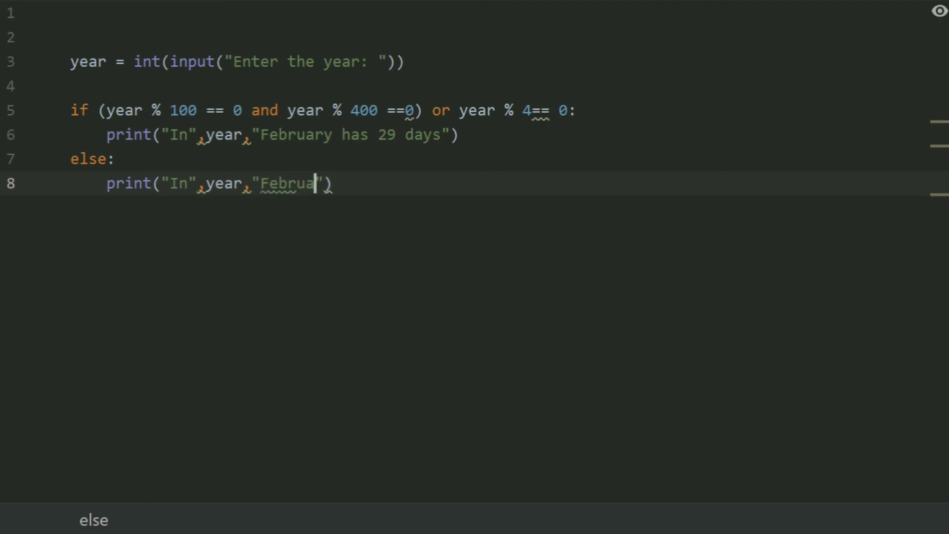
text(ry hs)
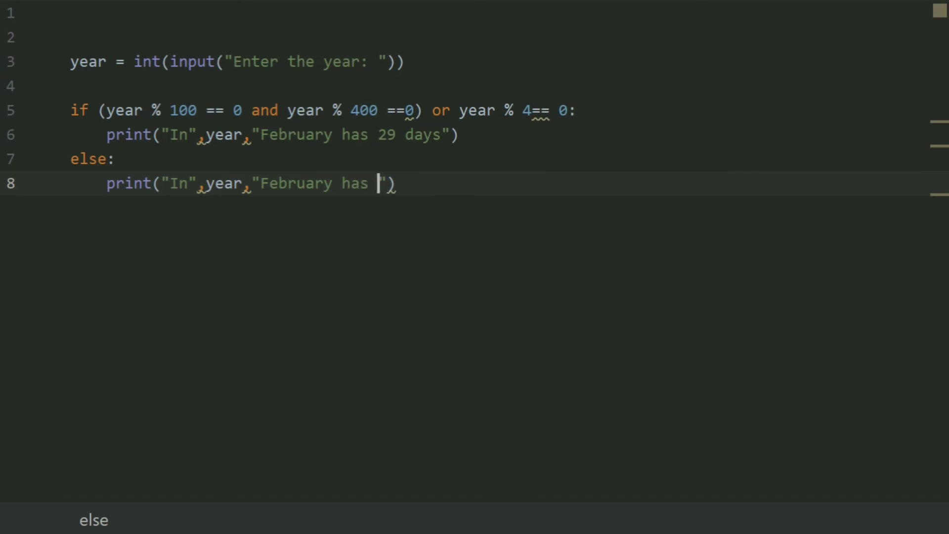
text(28)
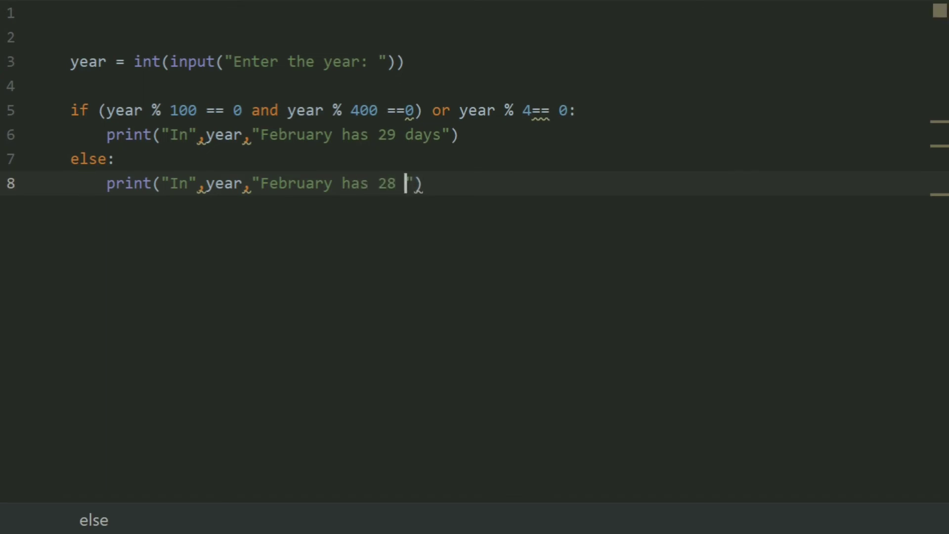
text(days)
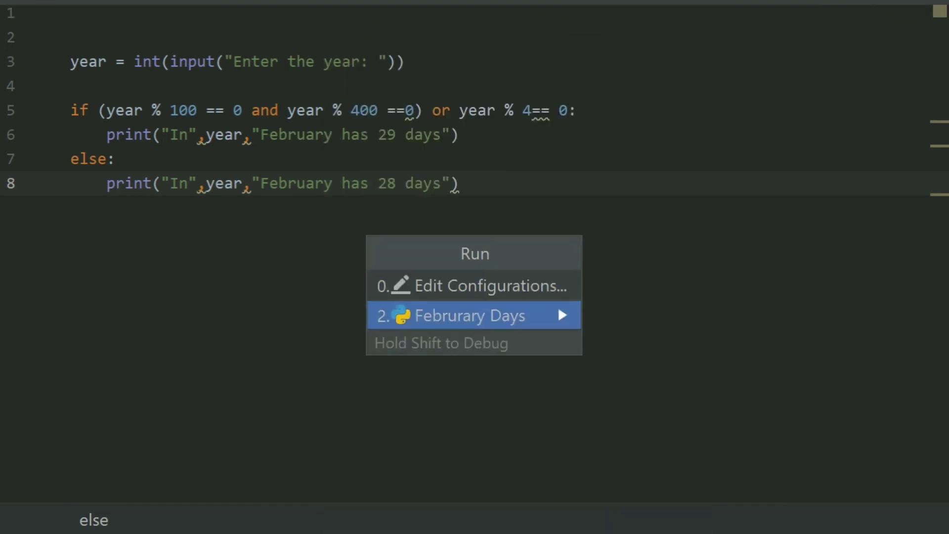
- Run the script with 2015, which reports February has 28 days
click(462, 315)
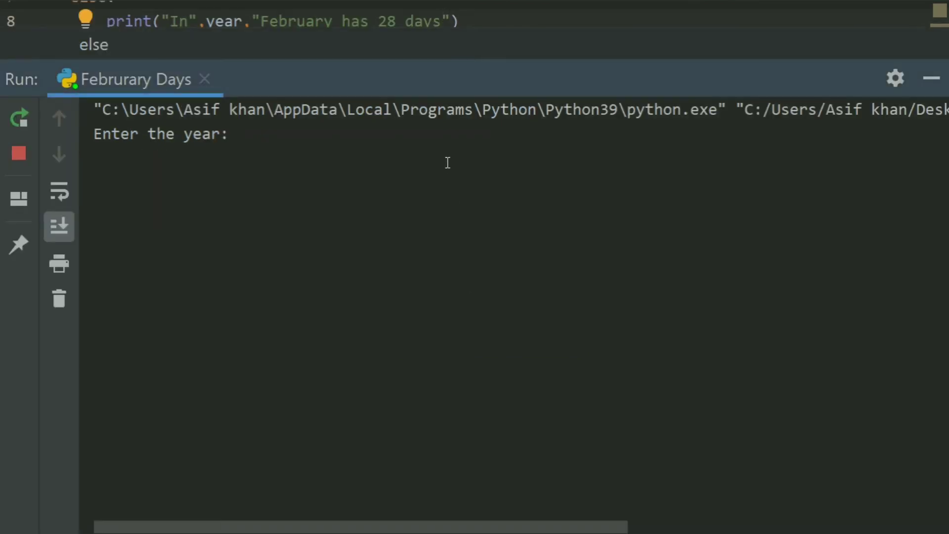
text(2)
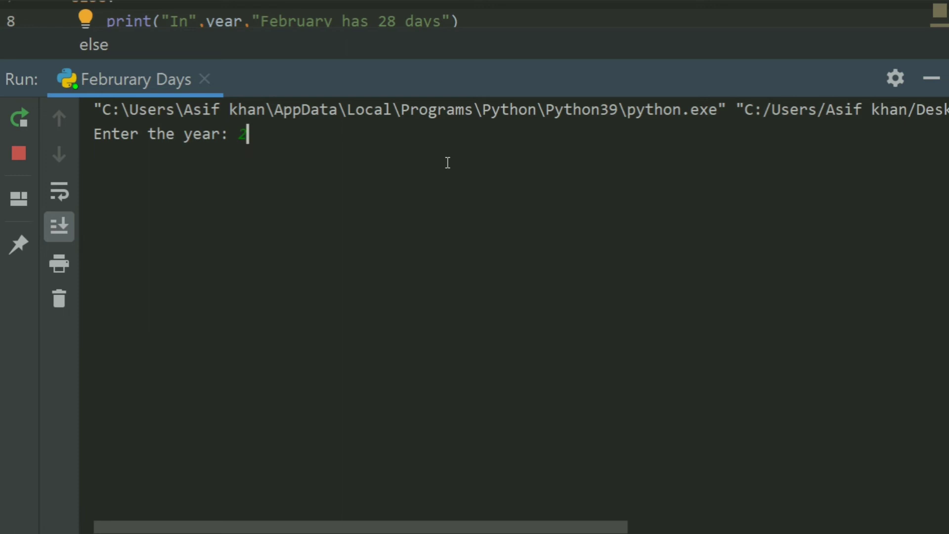
text(0)
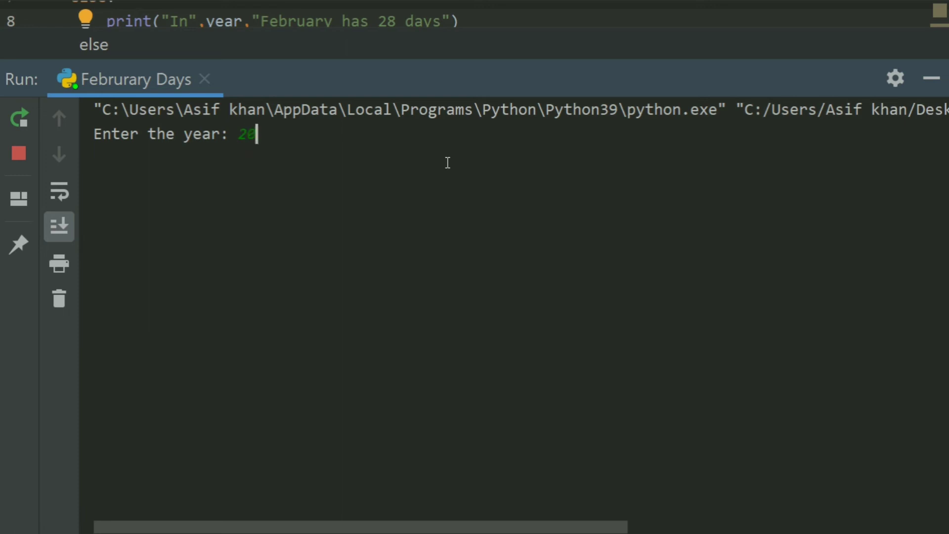
text(15)
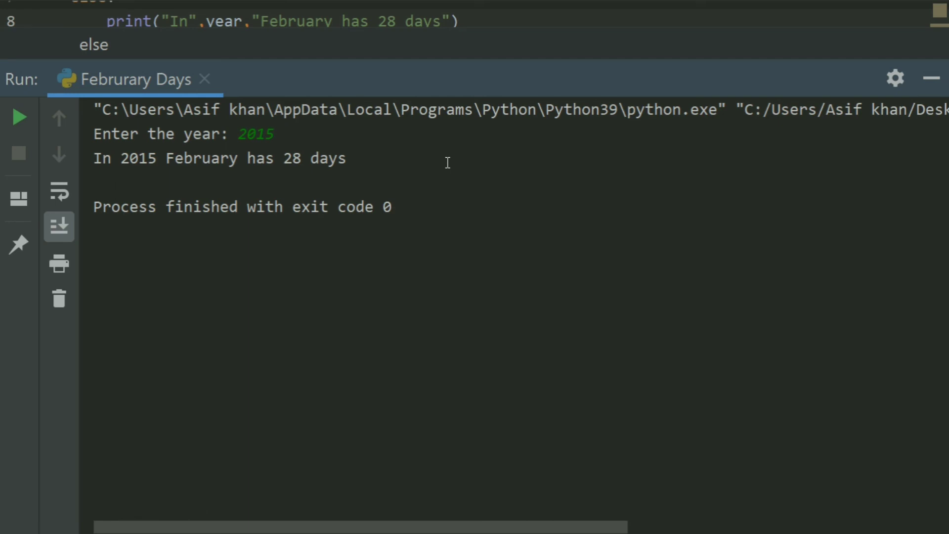
mouse_move(3, 164)
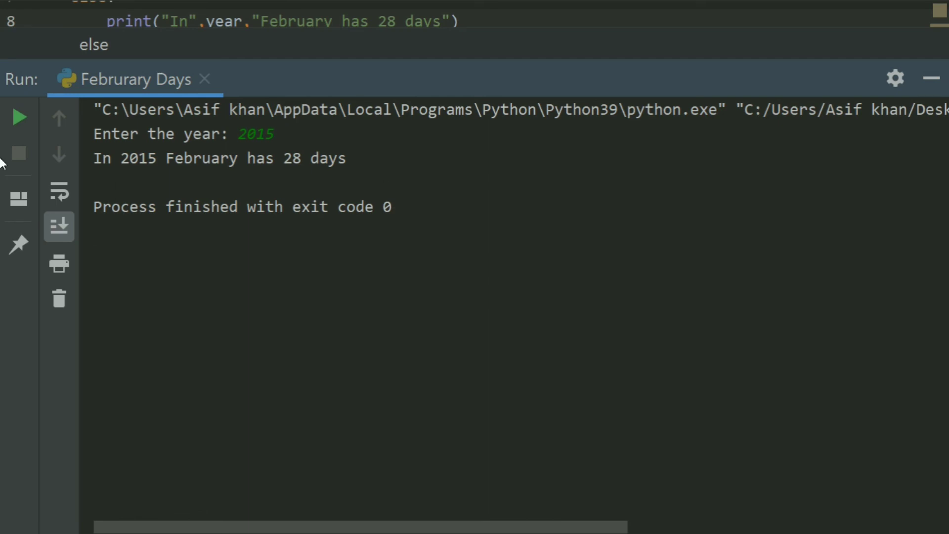
- Rerun the script and enter 2020 at the prompt
click(18, 118)
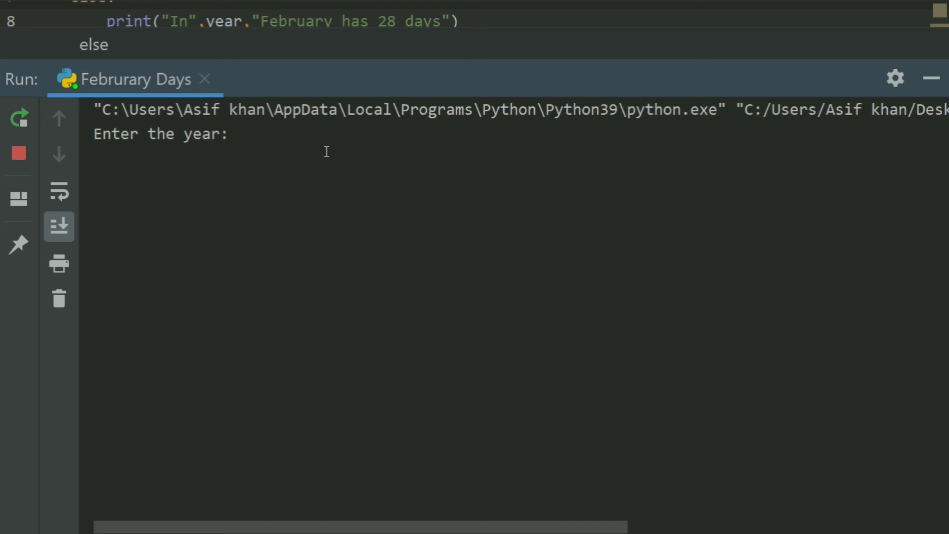
text(2020)
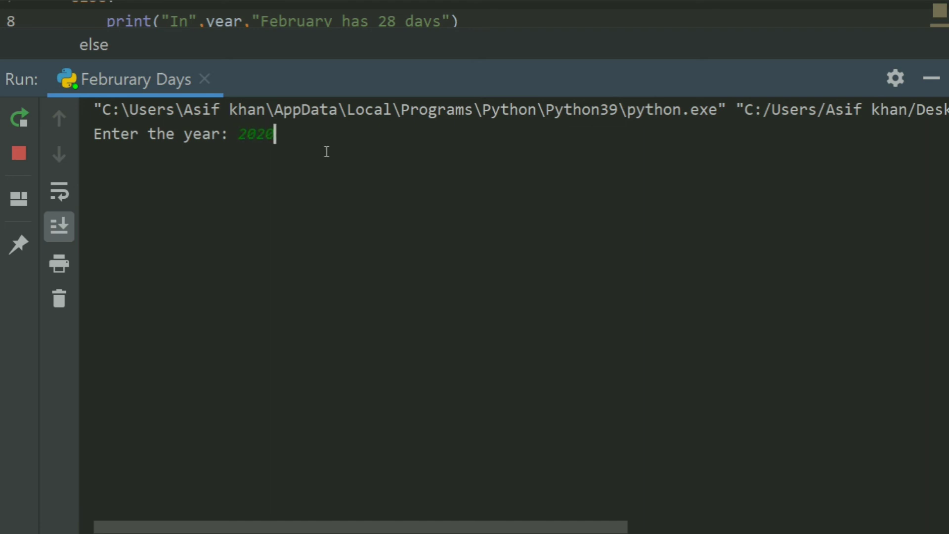